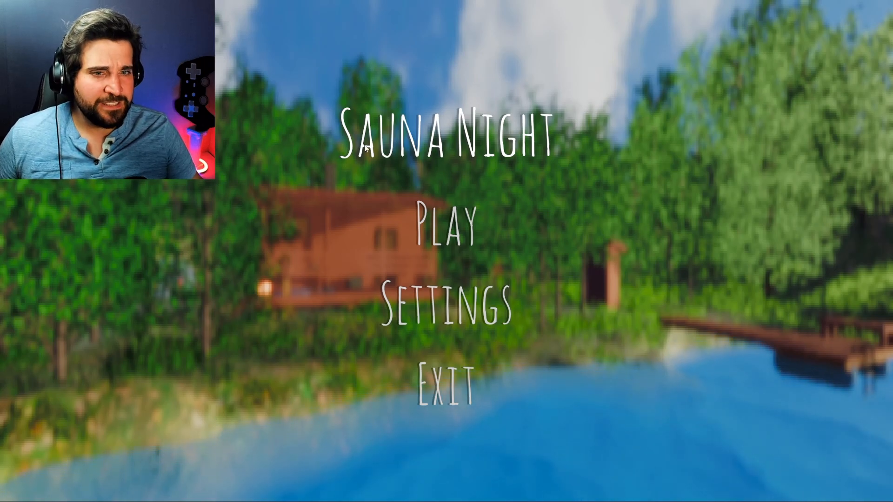
pyautogui.click(437, 229)
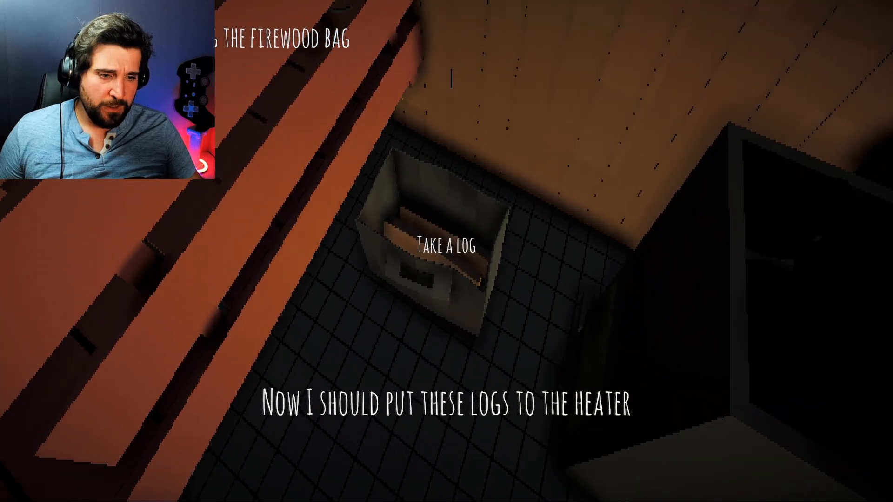
pyautogui.click(445, 244)
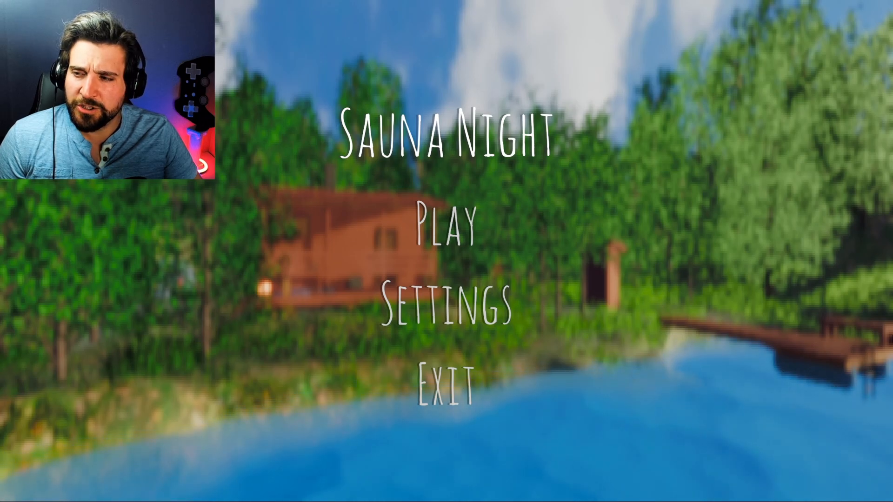
pyautogui.click(440, 232)
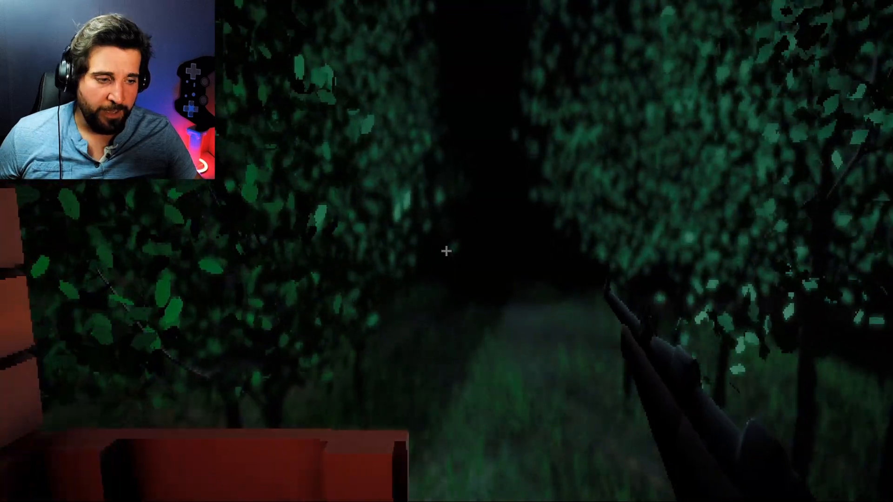